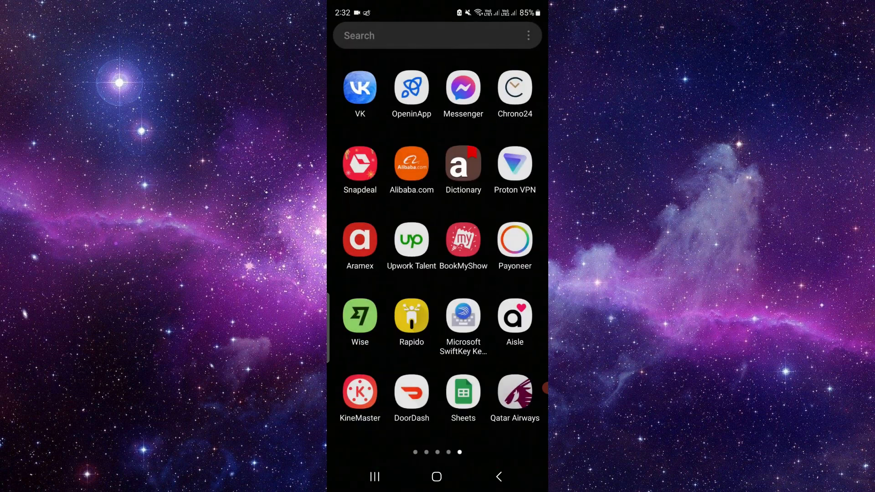
# Step: Launch the Qatar Airways app from the app drawer
pyautogui.click(513, 392)
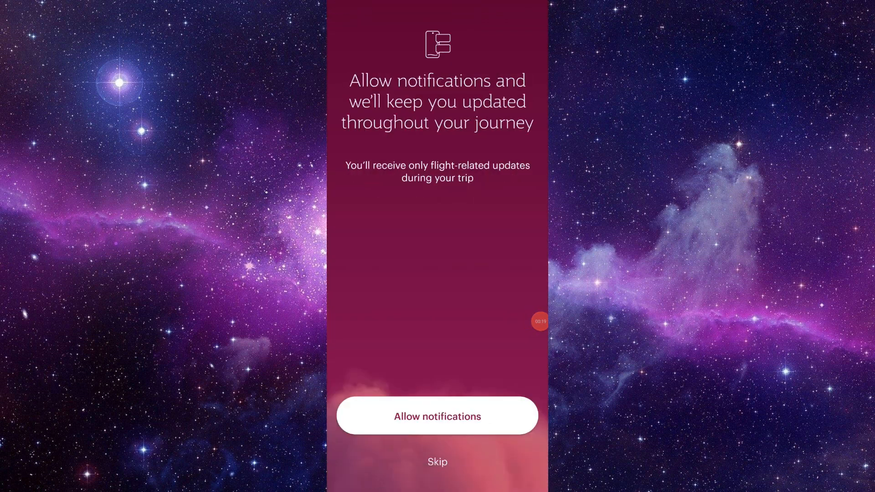
# Step: Skip the notification permission request in Qatar Airways
pyautogui.click(437, 415)
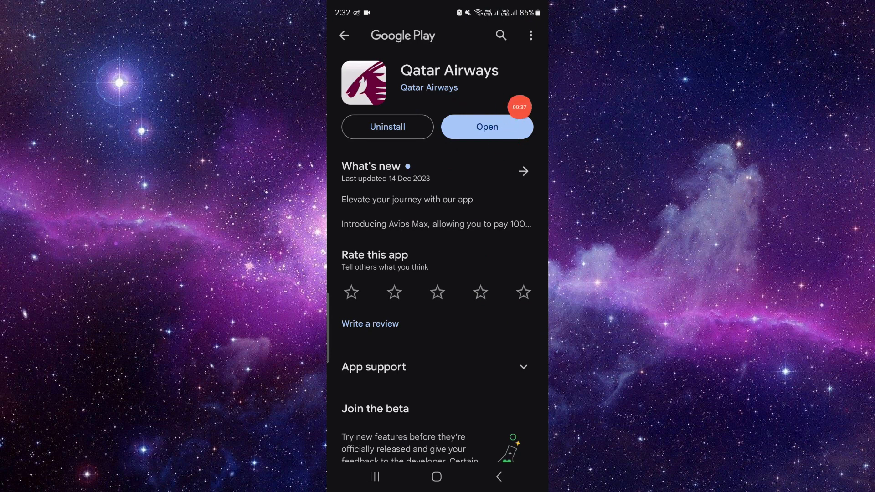
# Step: Launch Qatar Airways from its Play Store listing and browse its travel home feed
pyautogui.click(486, 127)
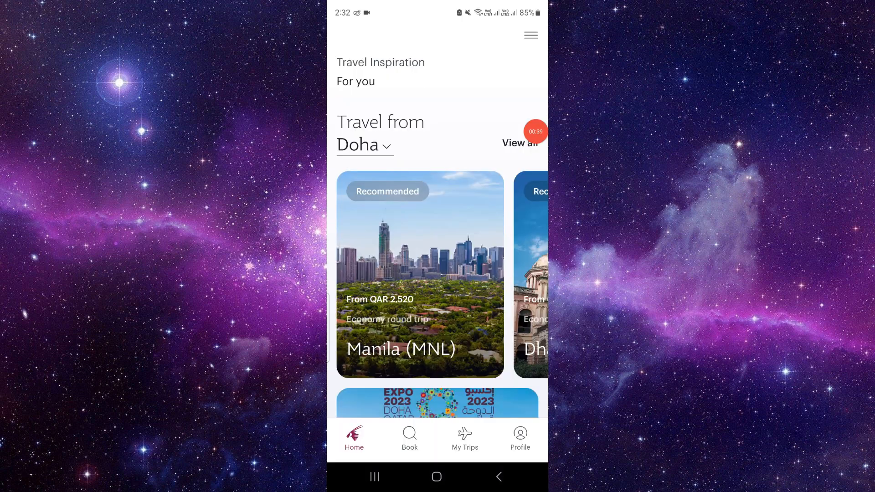
pyautogui.scroll(-3)
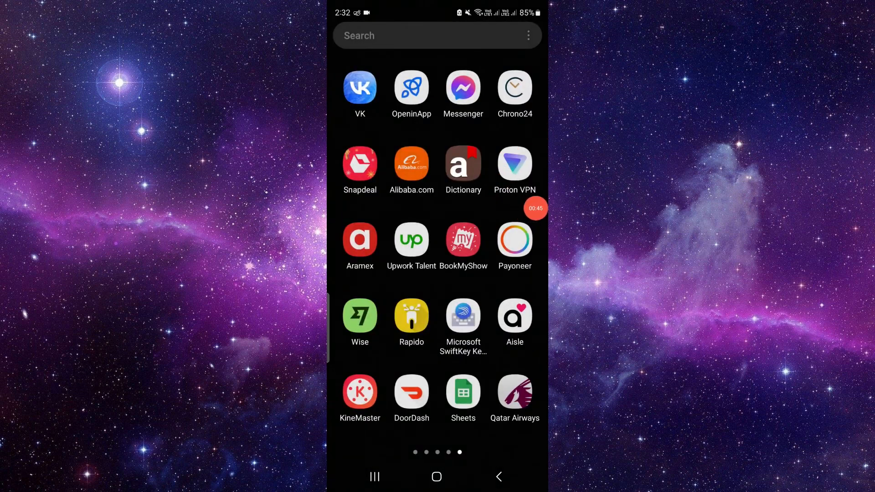
pyautogui.click(514, 393)
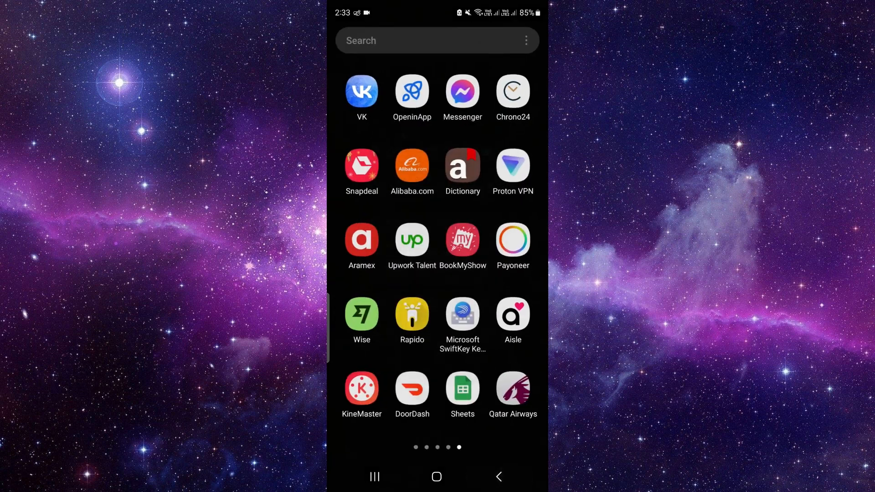
# Step: Relaunch Qatar Airways and skip the notification prompt so the Home tab loads
pyautogui.click(512, 385)
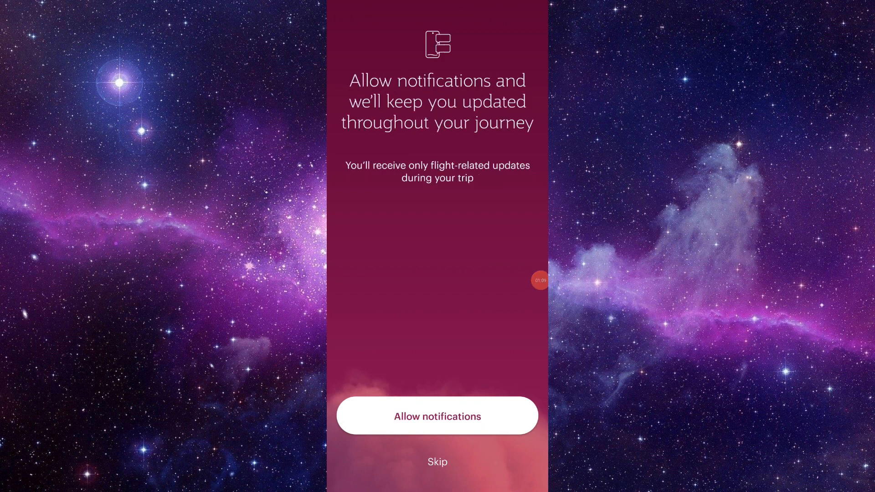
pyautogui.click(436, 416)
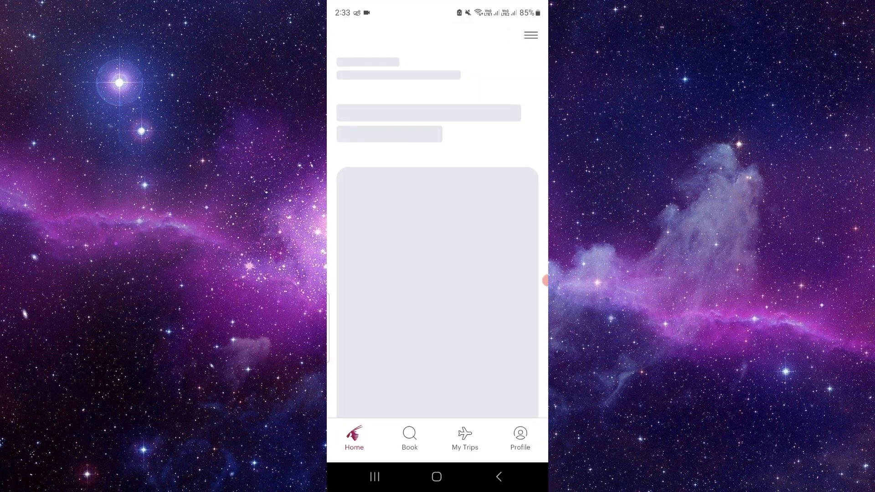